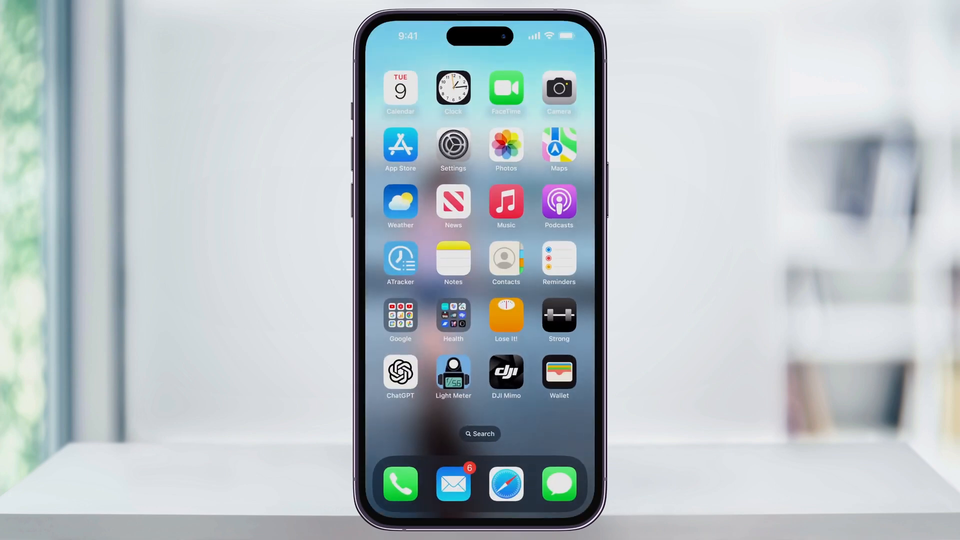
Step: Open the Apple account and iCloud section in the iPhone Settings app
{"action": "left_click", "coordinate": [453, 149]}
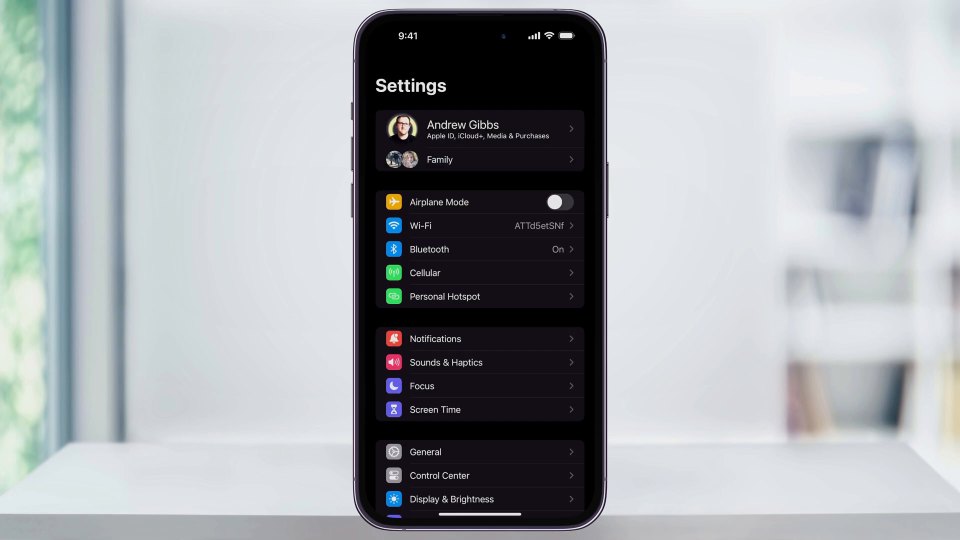
{"action": "left_click", "coordinate": [479, 129]}
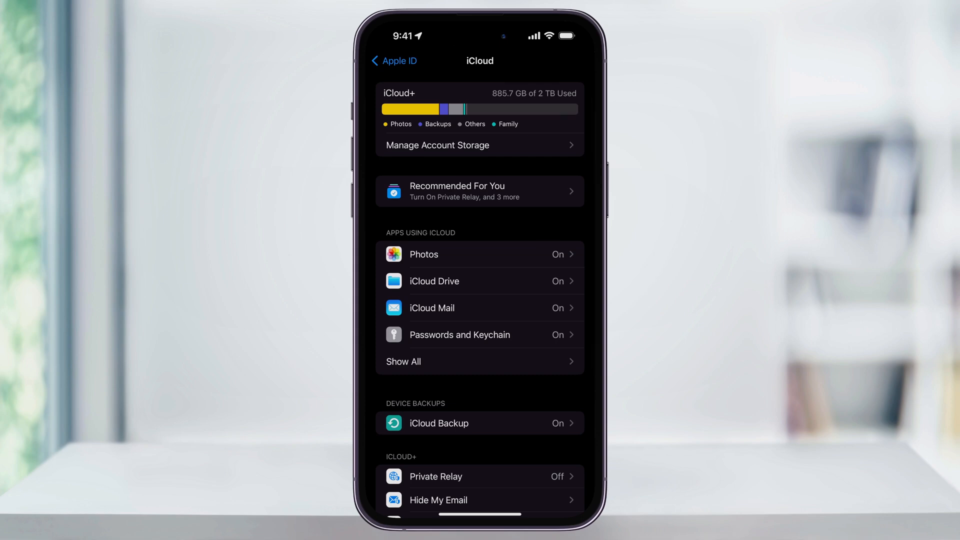
{"action": "left_click", "coordinate": [403, 361]}
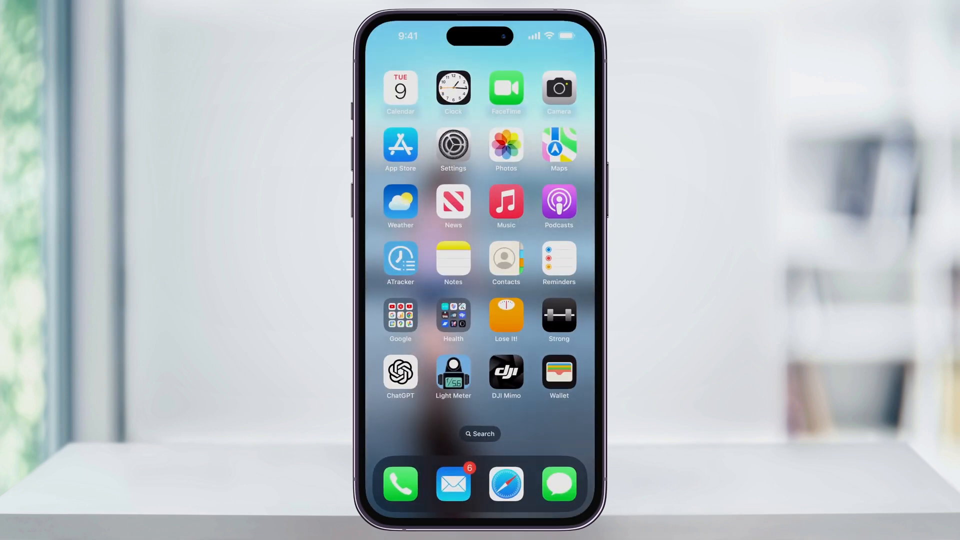
Step: Open Notes, bring up Share for the note, and choose Collaborate mode
{"action": "left_click", "coordinate": [453, 259]}
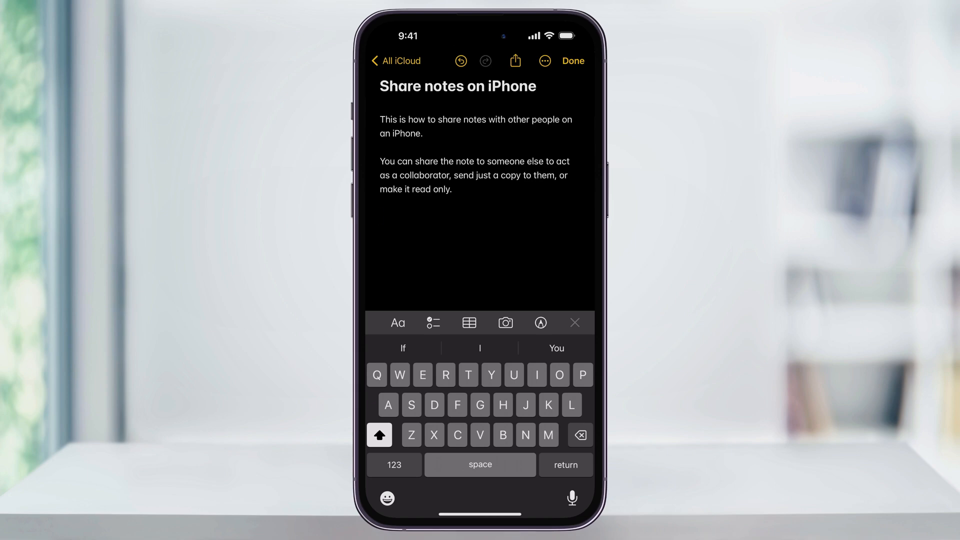
{"action": "left_click", "coordinate": [515, 60]}
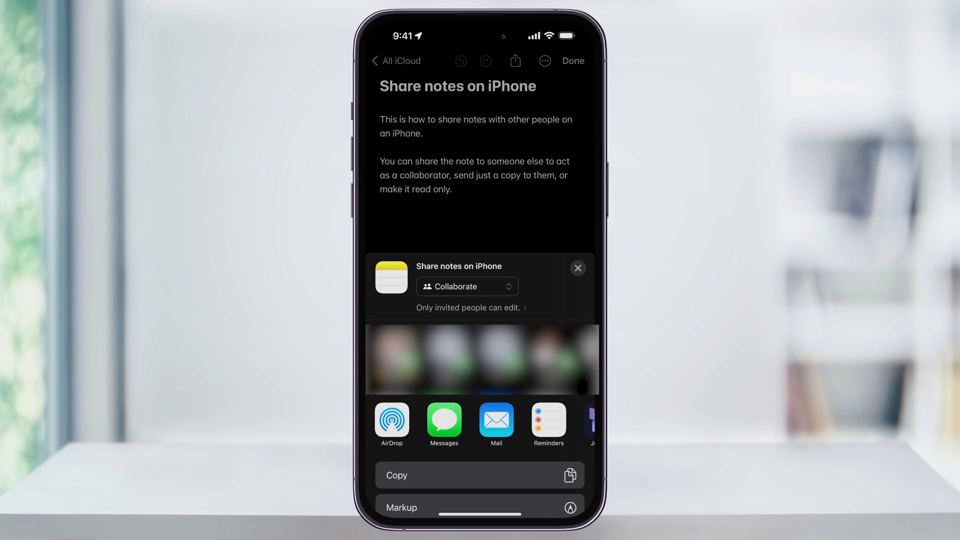
{"action": "left_click", "coordinate": [467, 286]}
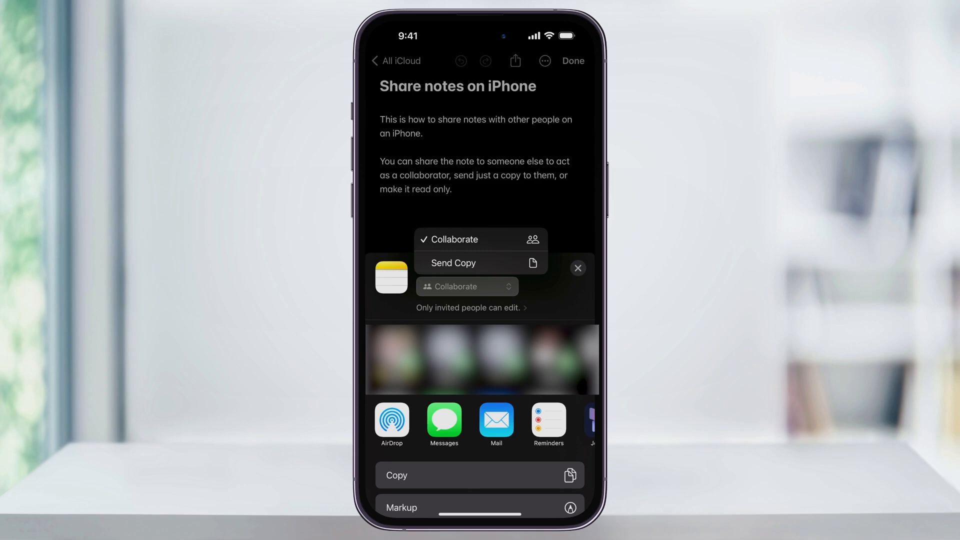
{"action": "left_click", "coordinate": [456, 239]}
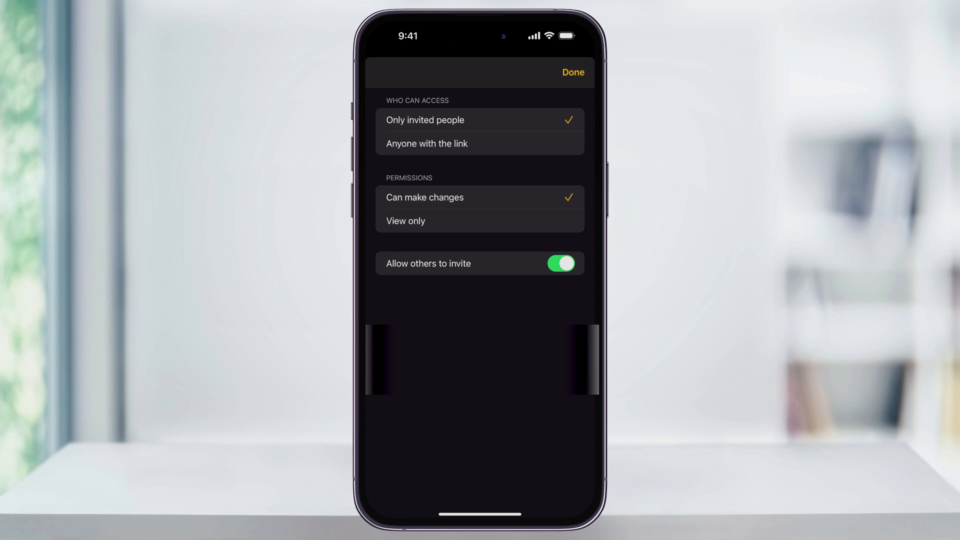
Step: Confirm the access settings and start a Messages draft with the note's collaboration invite
{"action": "left_click", "coordinate": [572, 73]}
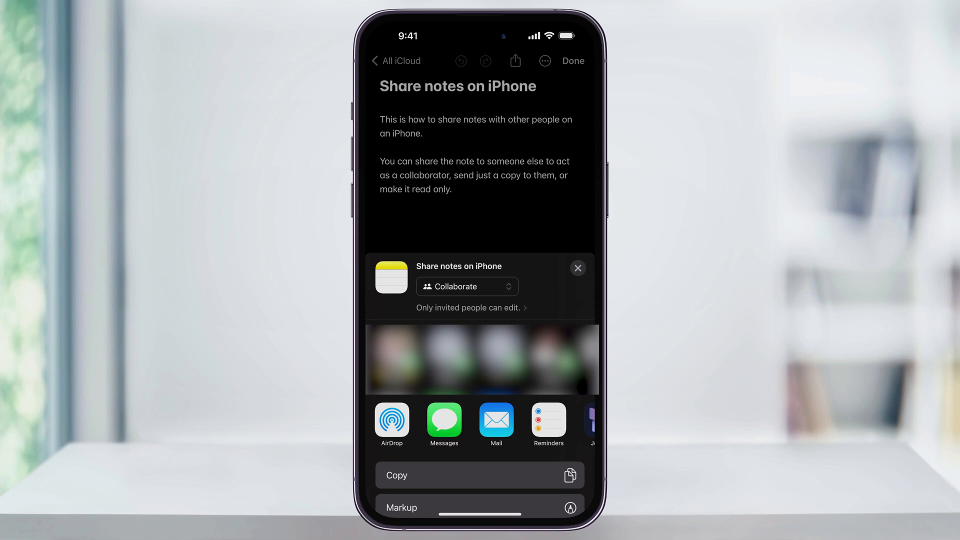
{"action": "left_click", "coordinate": [443, 422]}
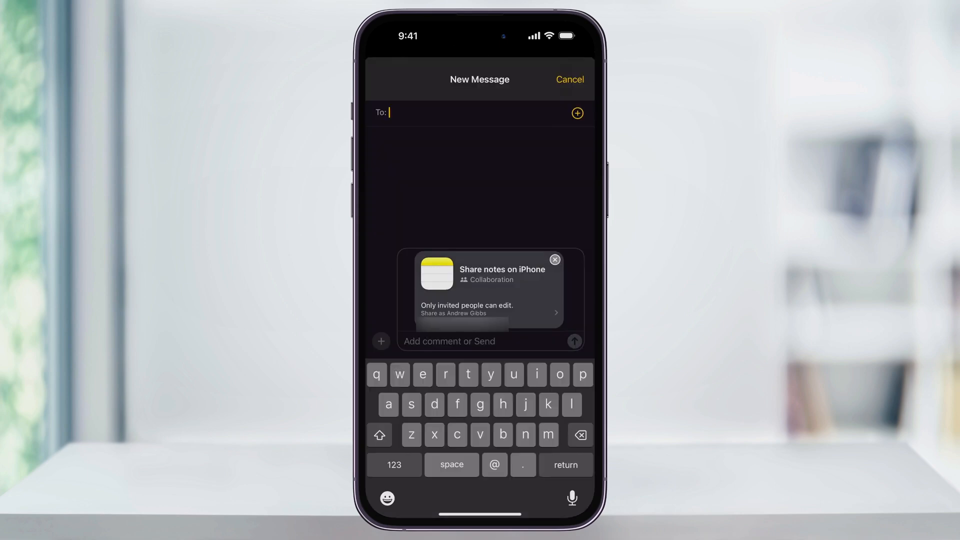